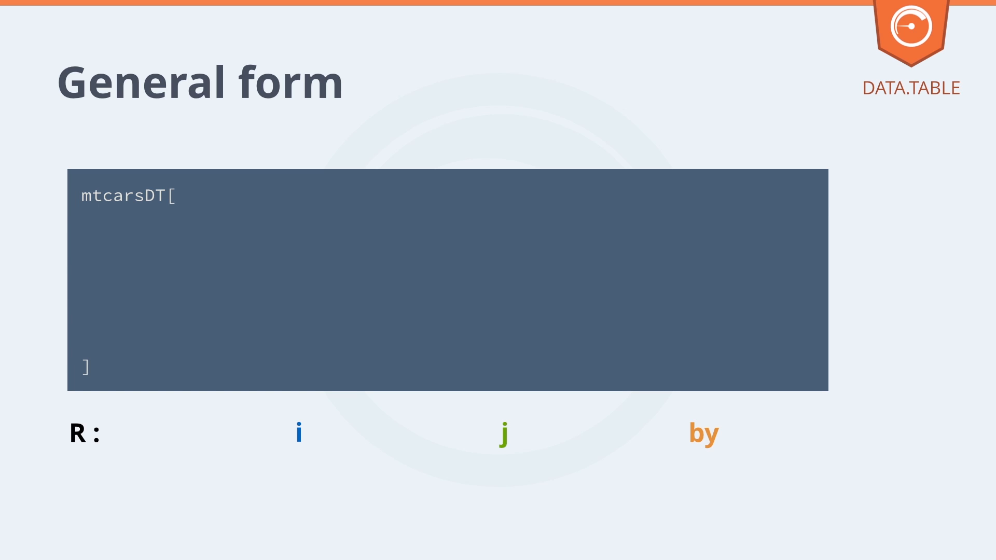
type("mpg > 20,")
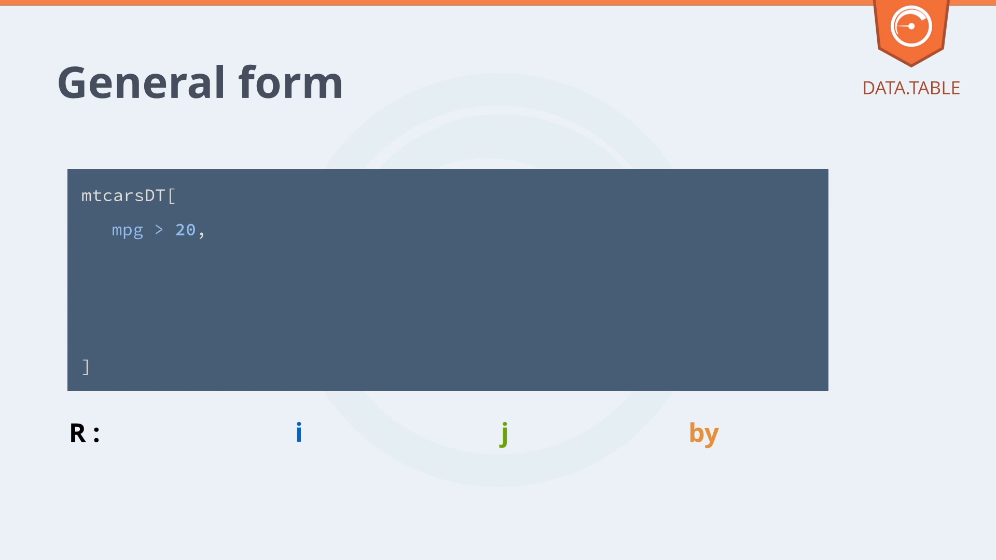